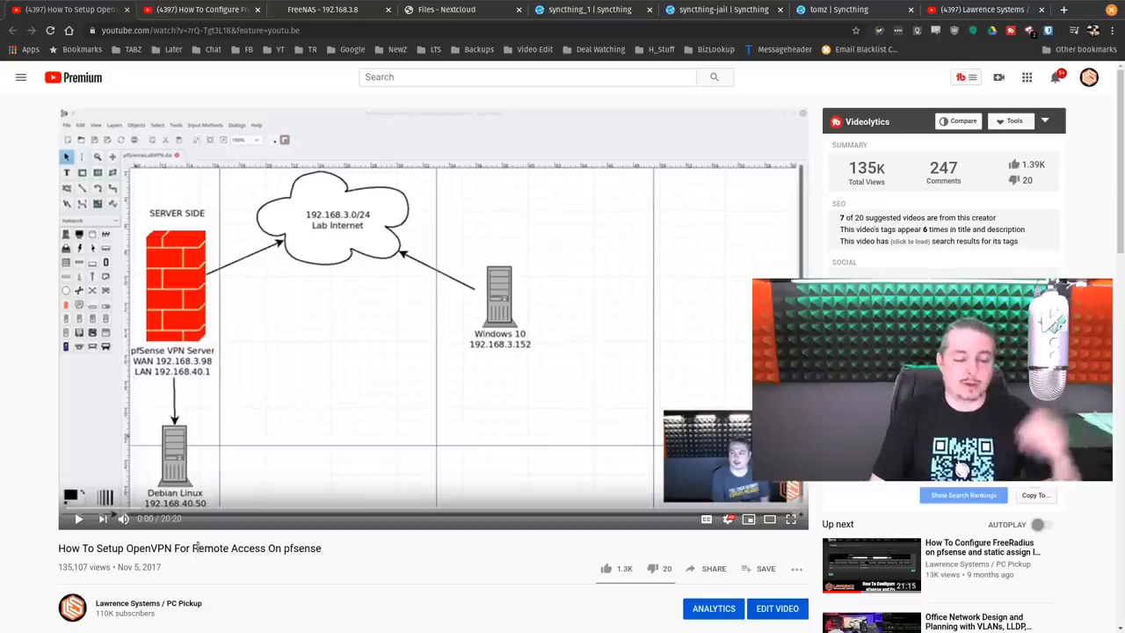
pyautogui.moveTo(351, 566)
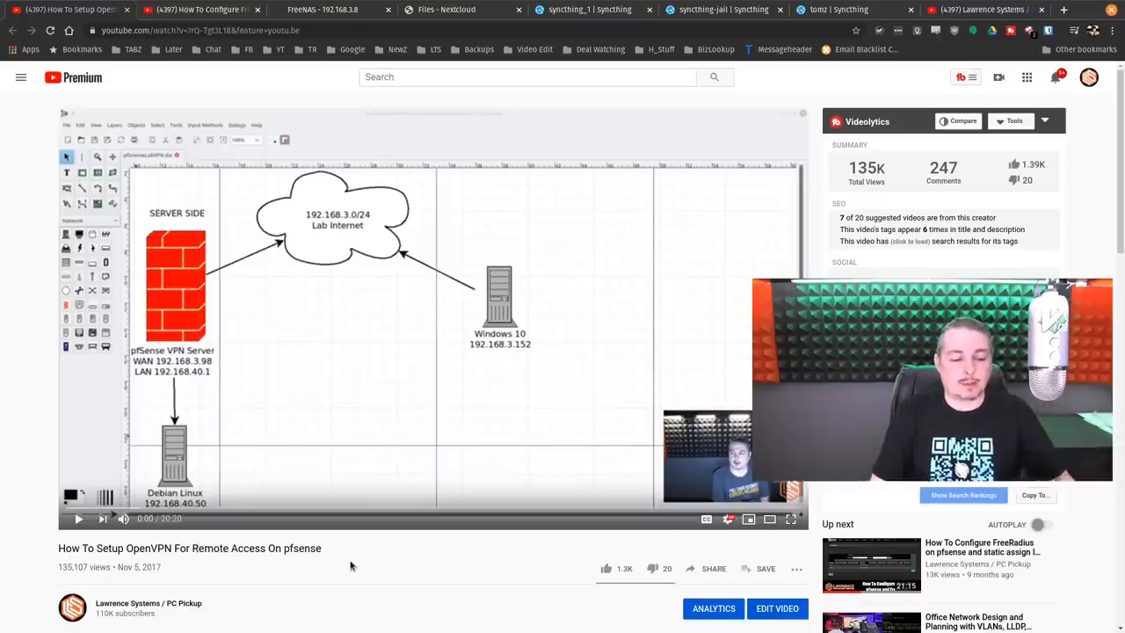
pyautogui.moveTo(250, 601)
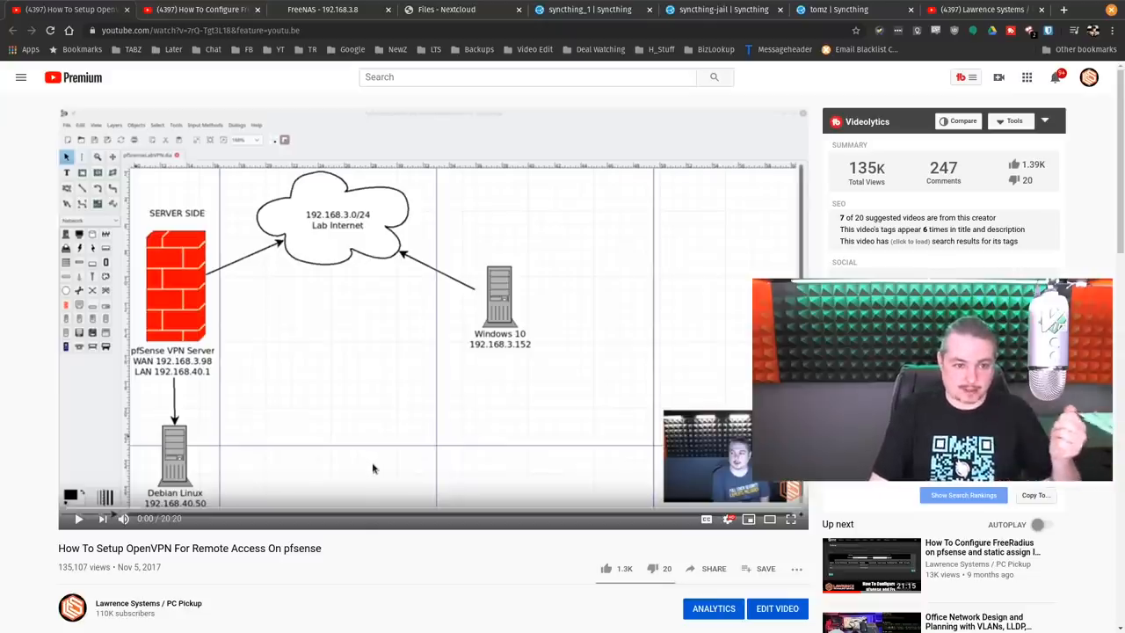
pyautogui.moveTo(361, 468)
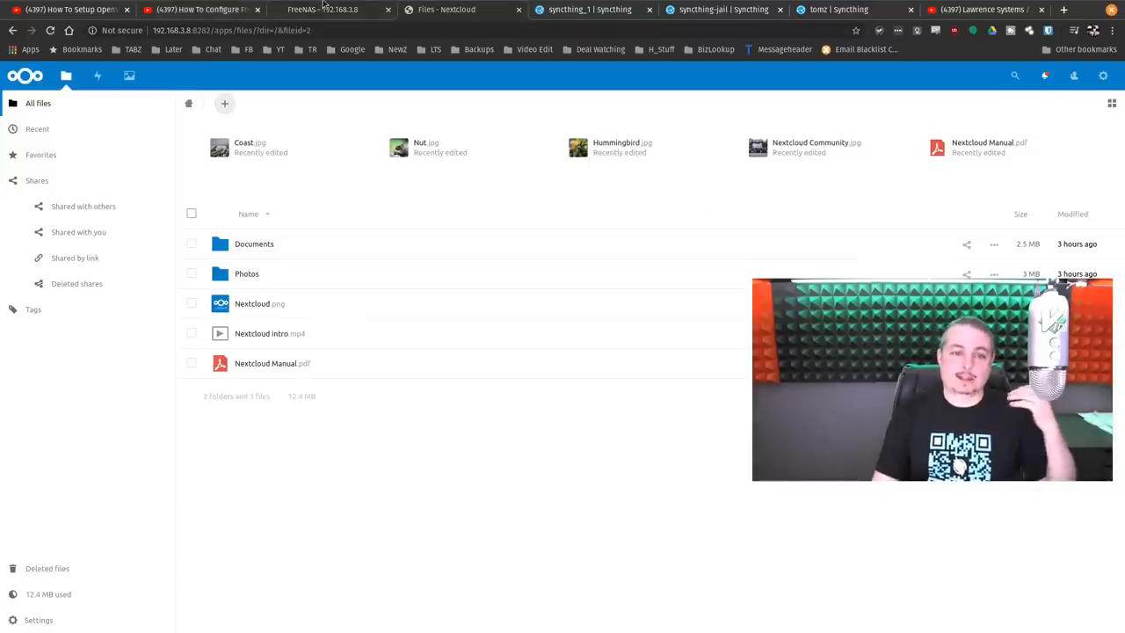
pyautogui.click(322, 10)
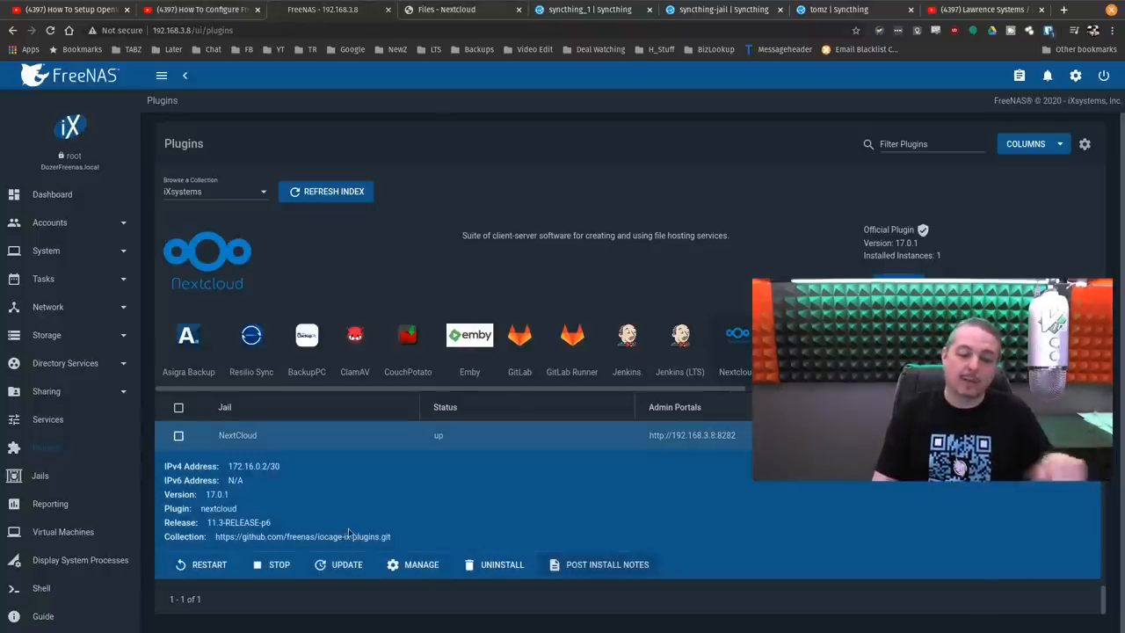
pyautogui.moveTo(475, 494)
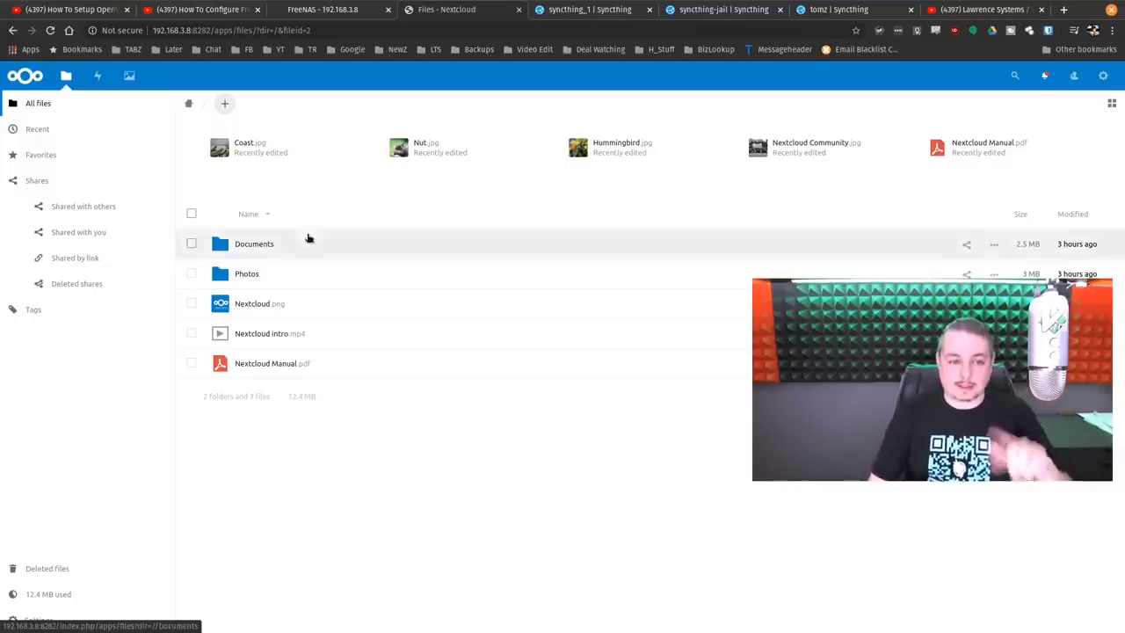
pyautogui.click(323, 11)
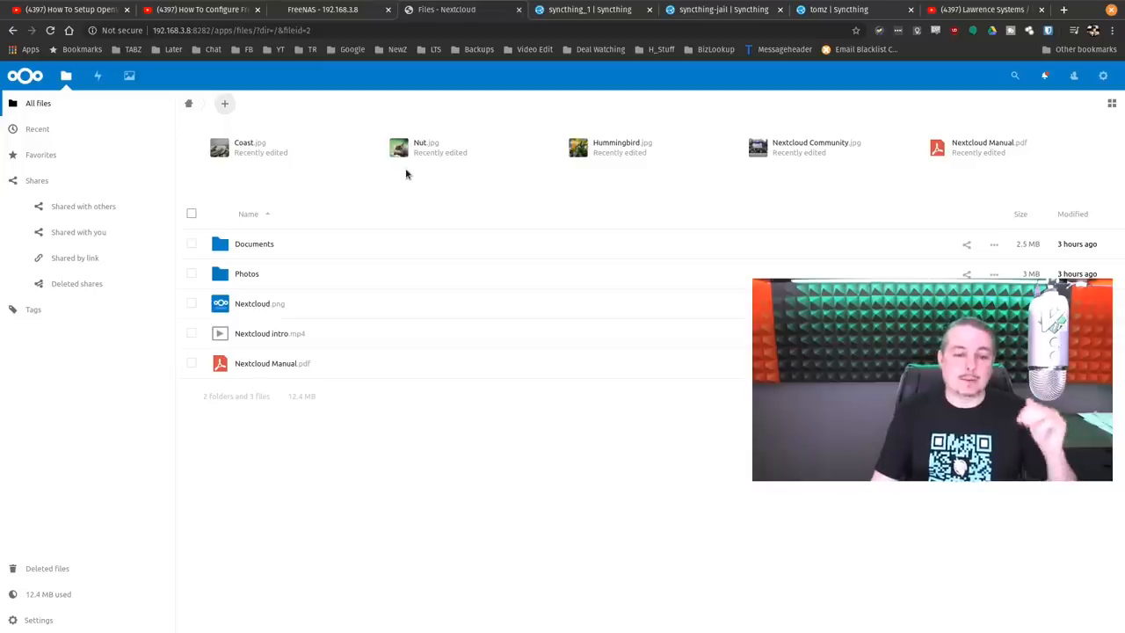
pyautogui.click(320, 10)
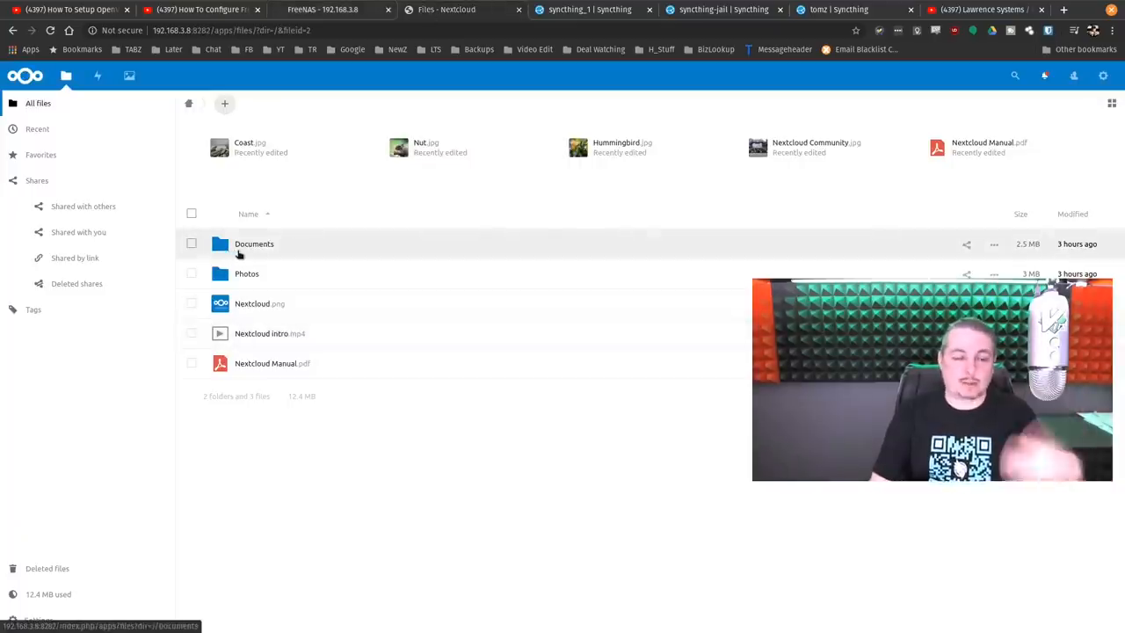
pyautogui.moveTo(296, 263)
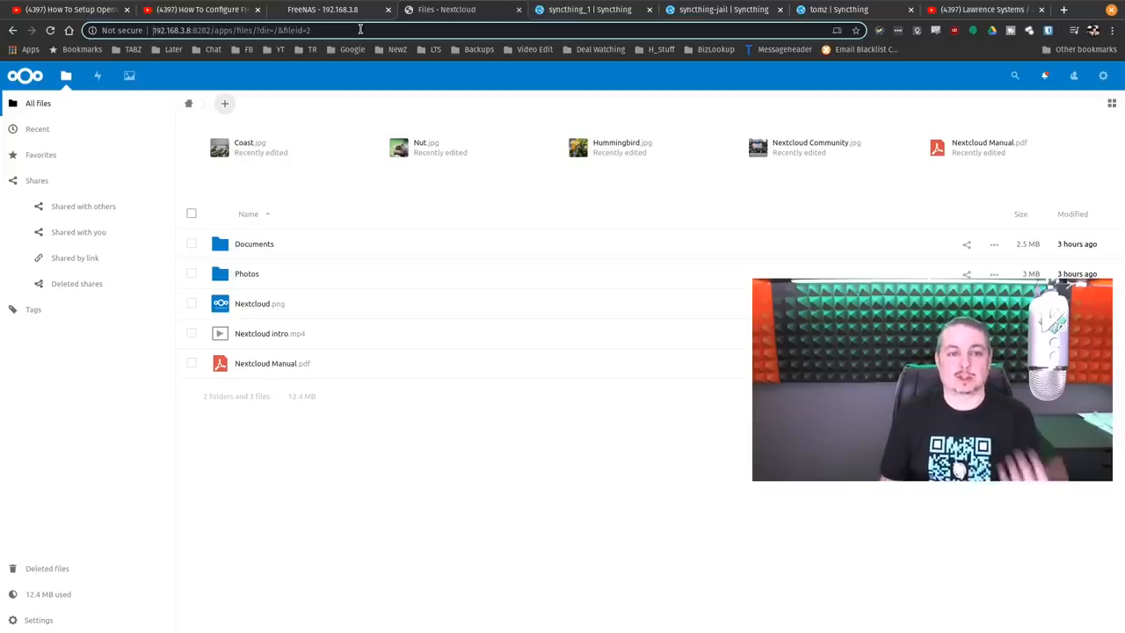
pyautogui.click(323, 10)
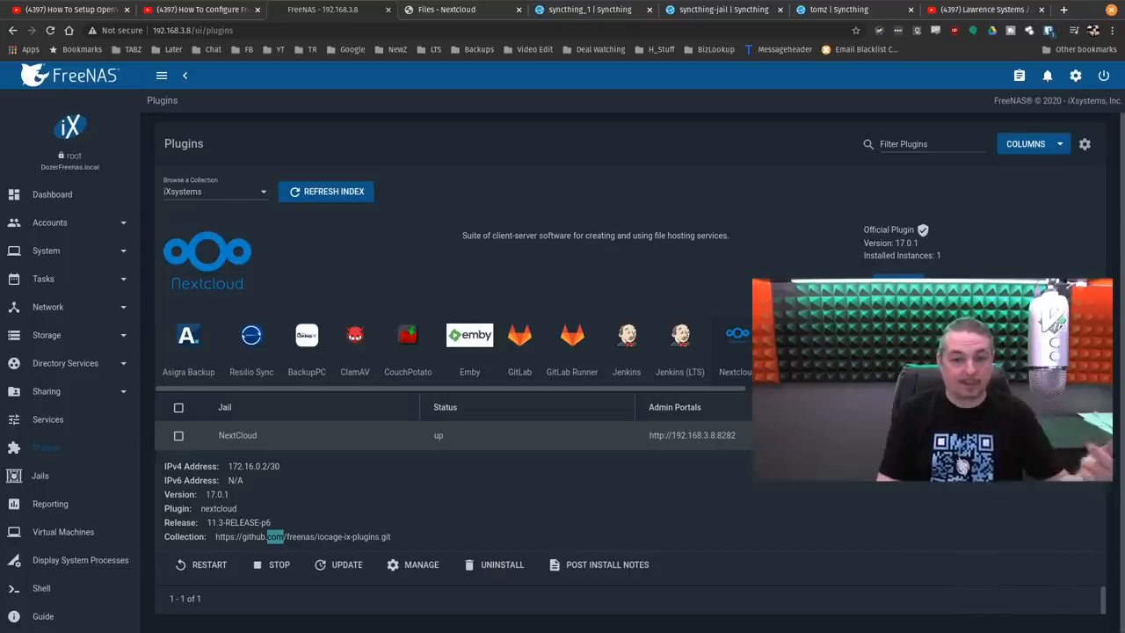
pyautogui.moveTo(650, 150)
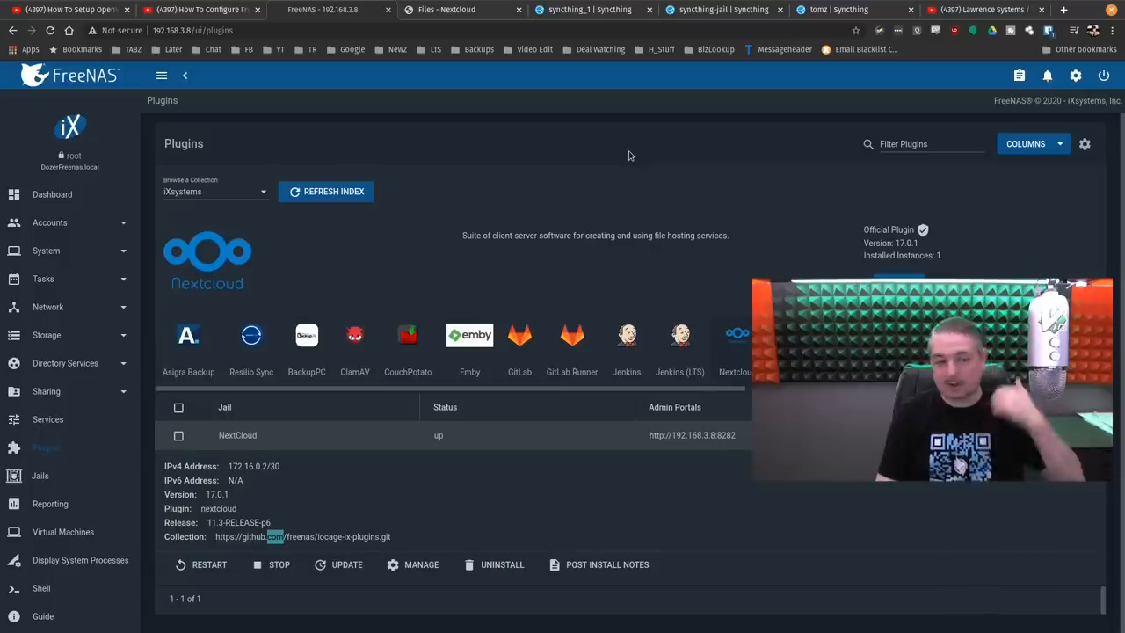
pyautogui.moveTo(598, 165)
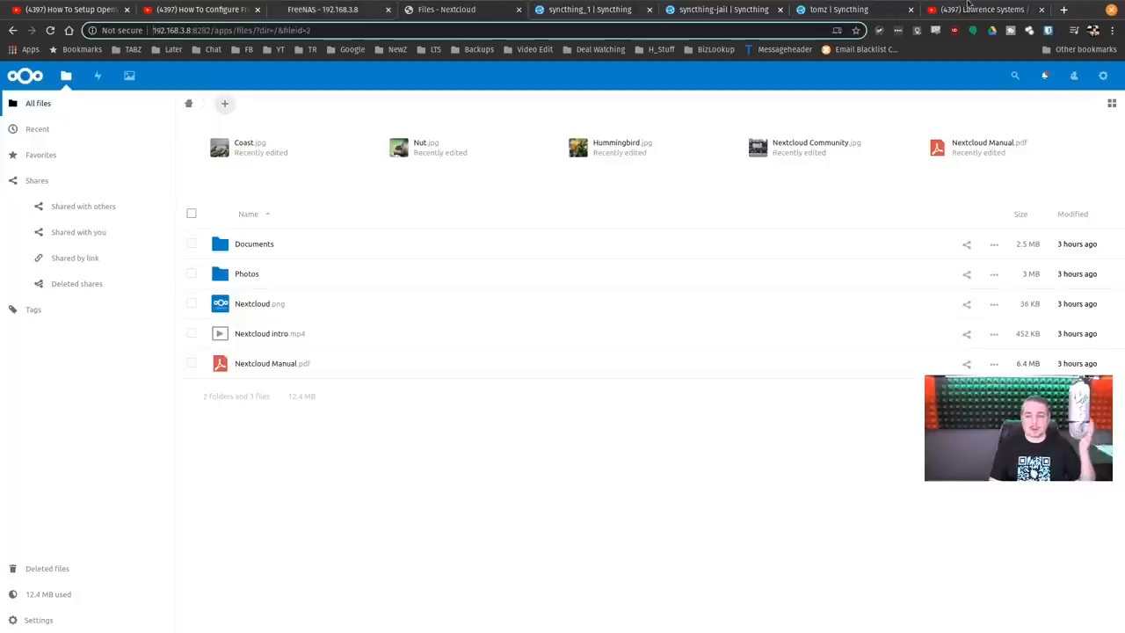
# - Switch from the Syncthing dashboard tab to the Nextcloud Files page with Documents and Photos
pyautogui.click(588, 10)
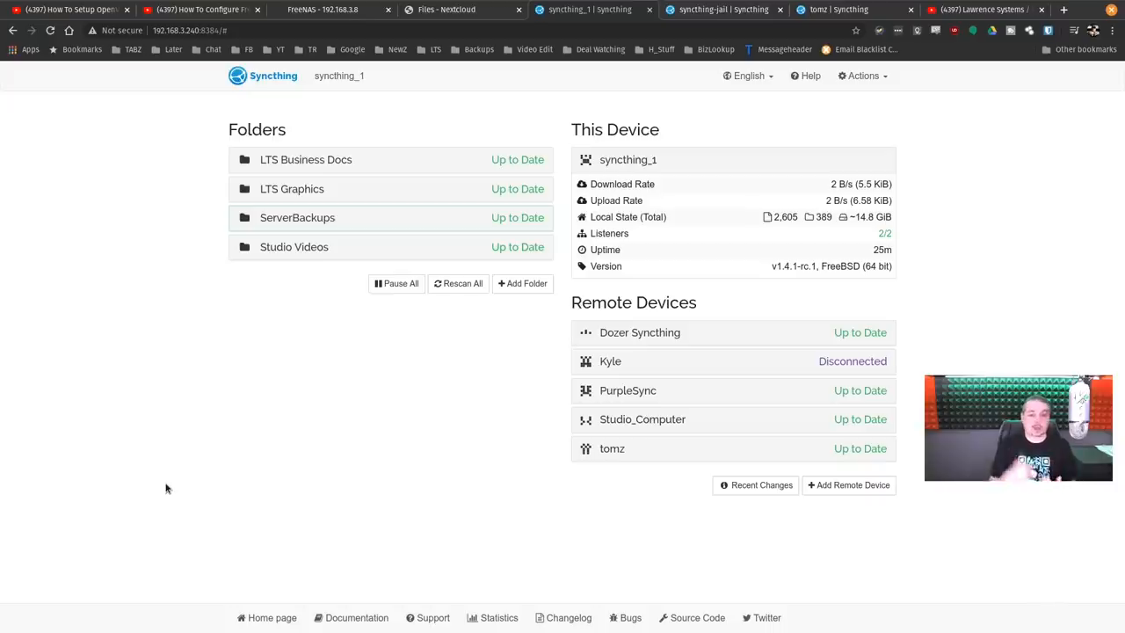
pyautogui.moveTo(490, 5)
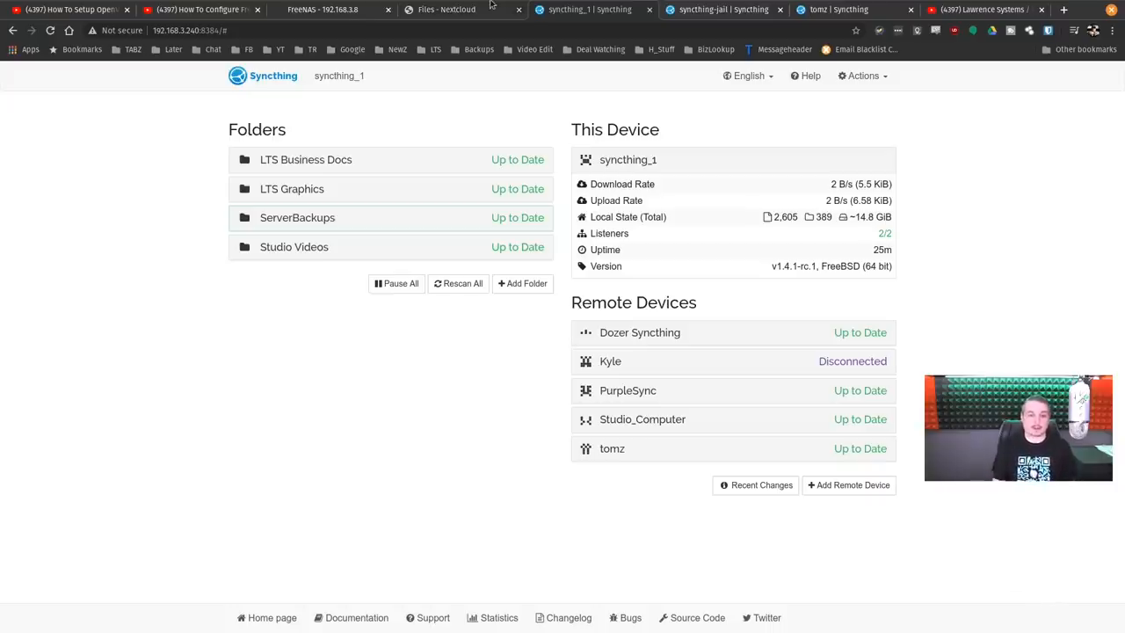
pyautogui.click(447, 10)
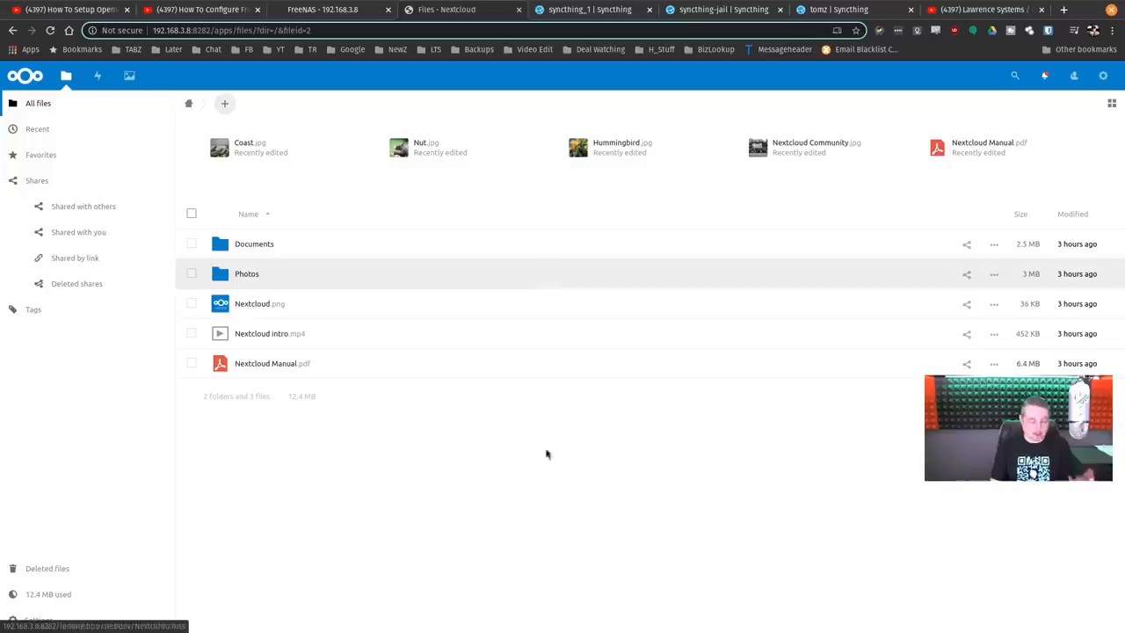
pyautogui.moveTo(540, 492)
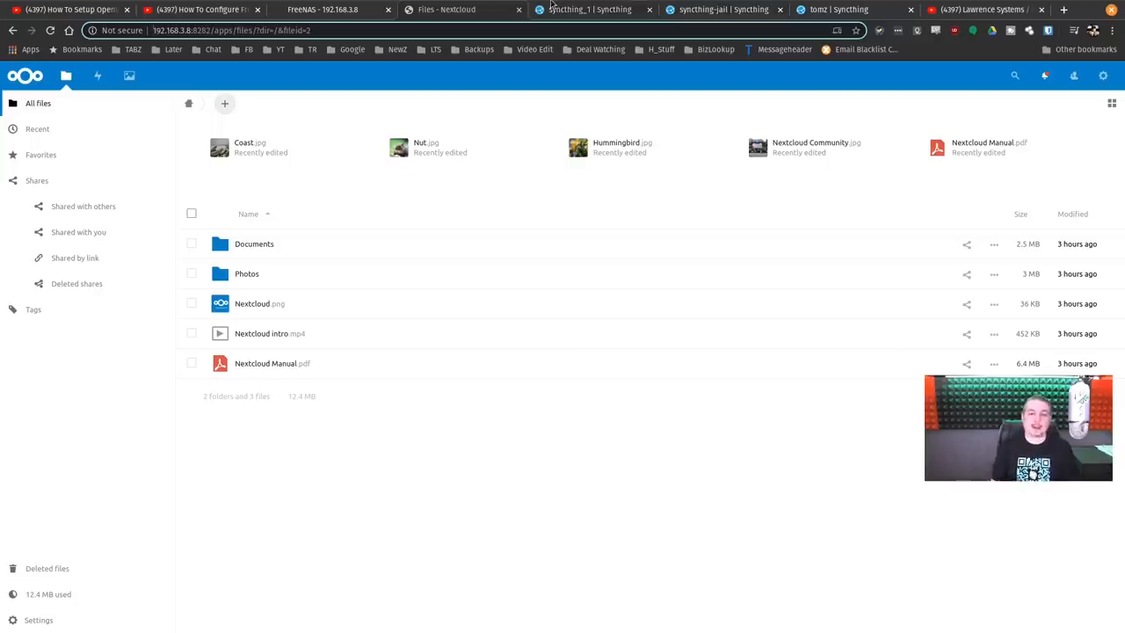
# - Switch back to the syncthing_1 Syncthing dashboard tab from Nextcloud
pyautogui.click(588, 10)
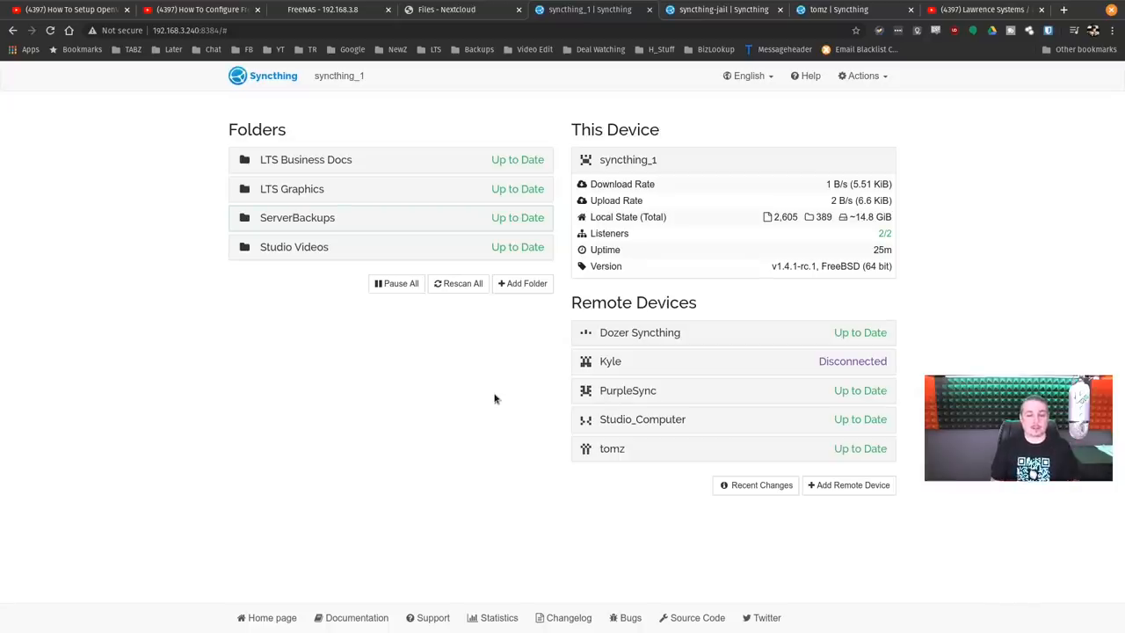
# - Review the channel's Syncthing video results, then show the syncthing-jail Syncthing dashboard
pyautogui.click(983, 11)
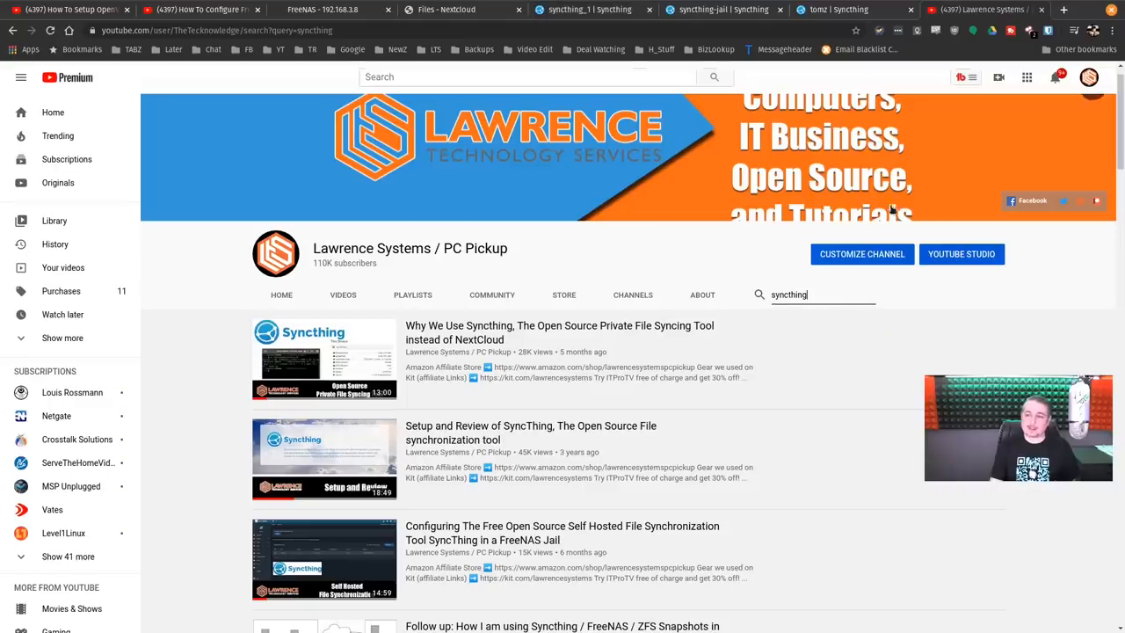
pyautogui.moveTo(847, 415)
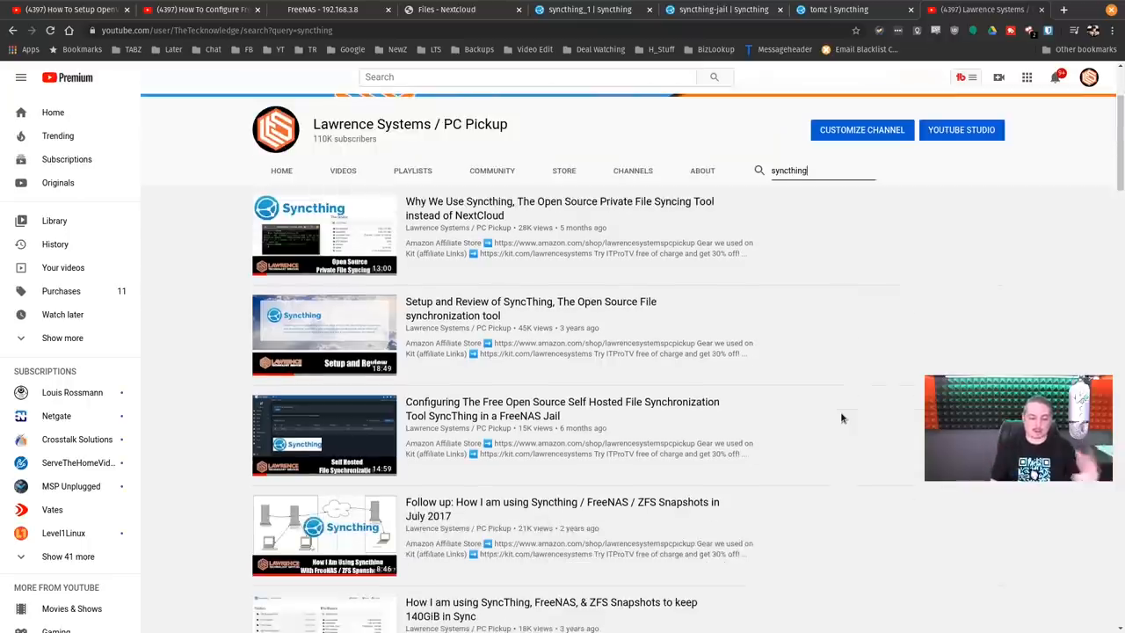
pyautogui.moveTo(770, 393)
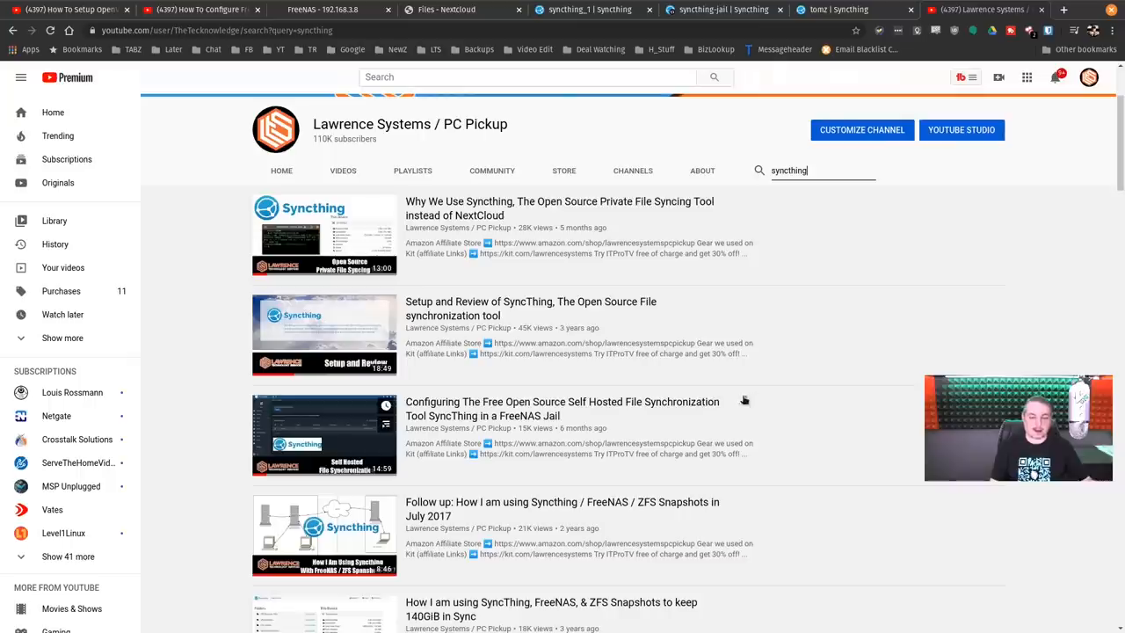
pyautogui.click(722, 11)
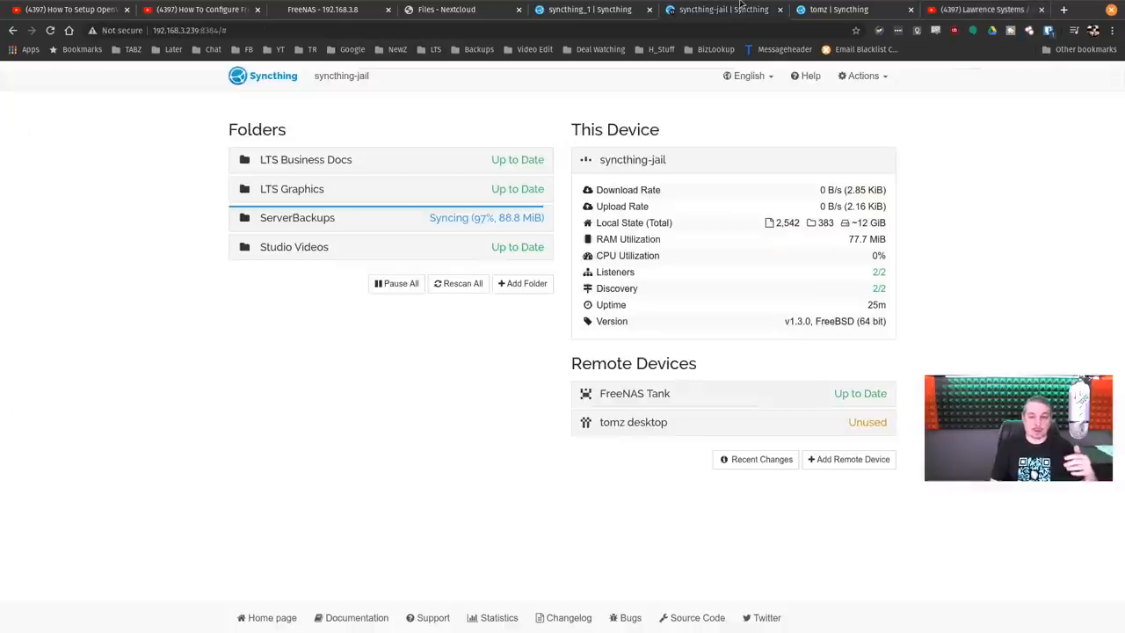
pyautogui.moveTo(397, 218)
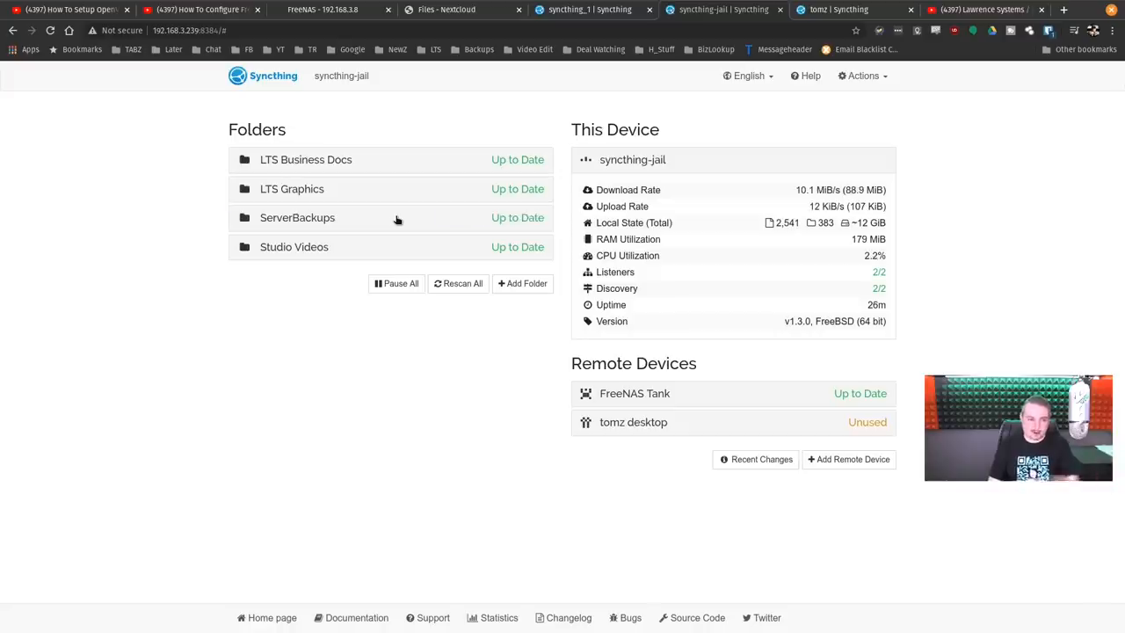
pyautogui.moveTo(365, 222)
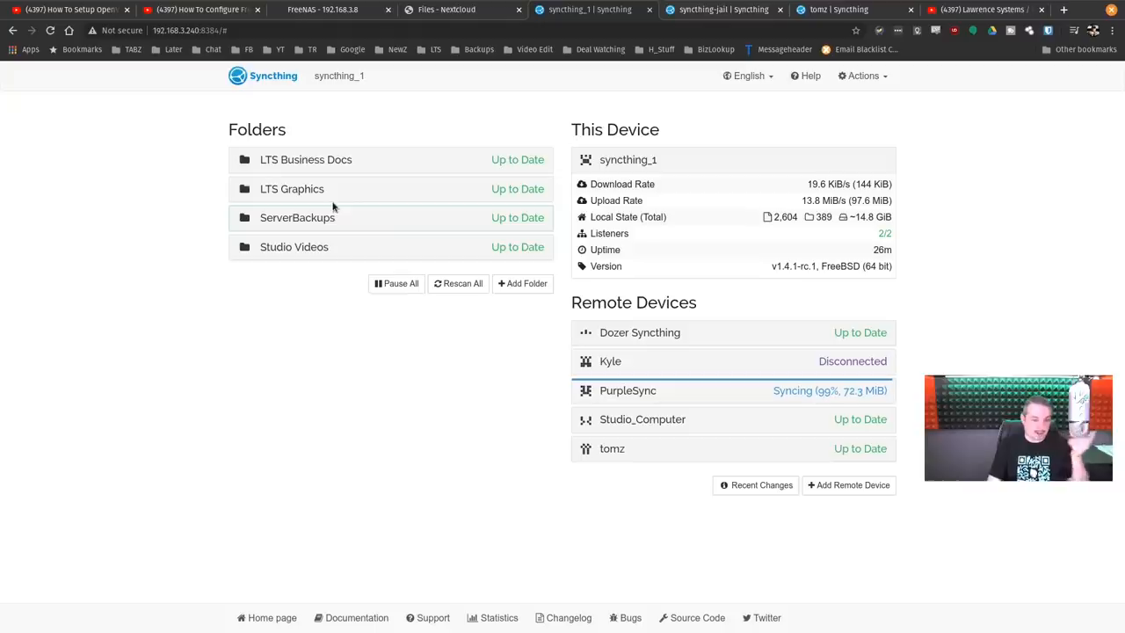
pyautogui.click(292, 188)
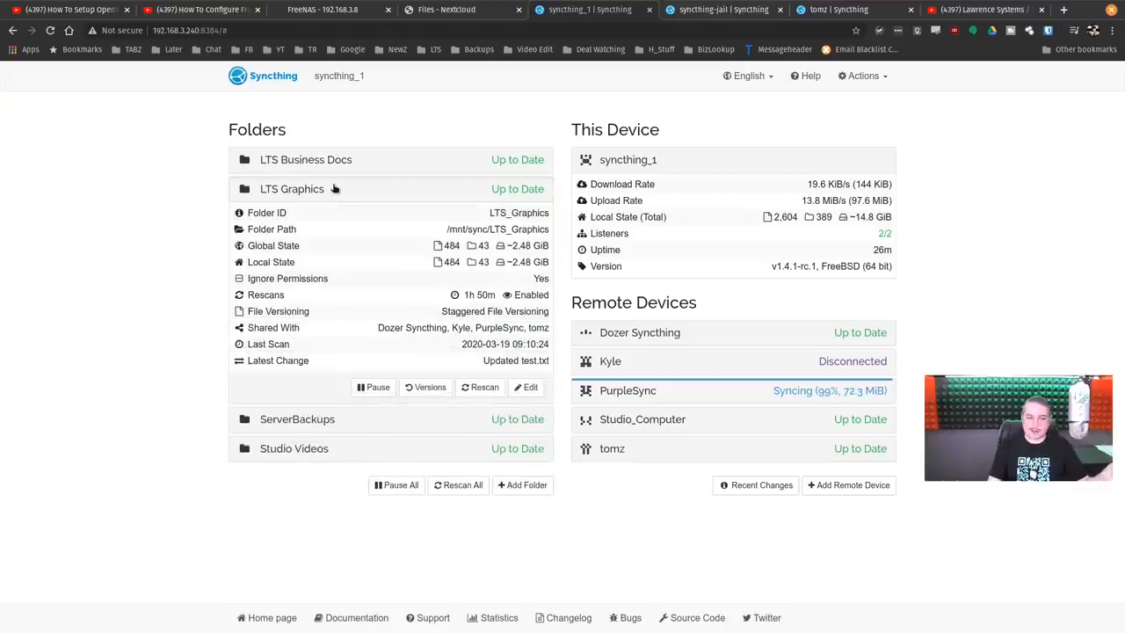
pyautogui.moveTo(516, 360)
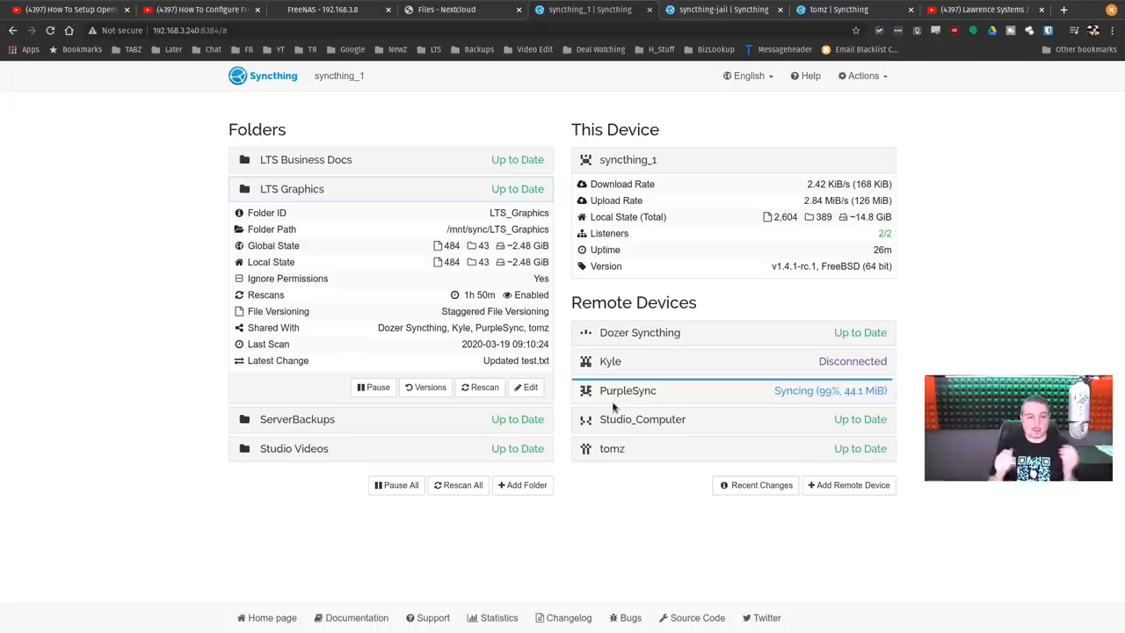
pyautogui.click(292, 188)
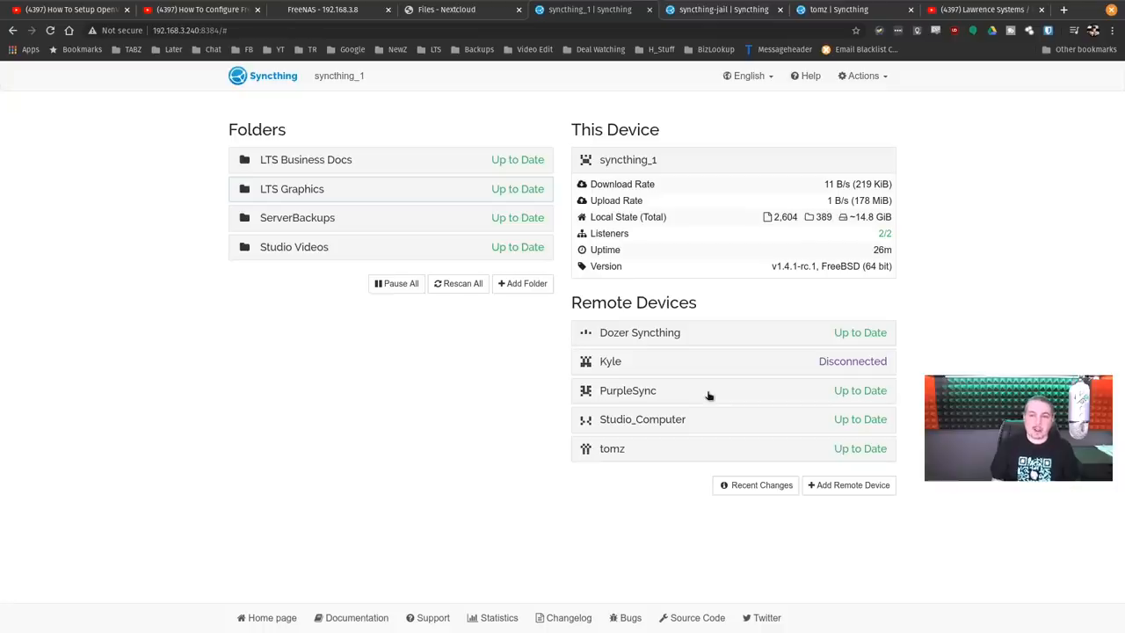
pyautogui.click(835, 10)
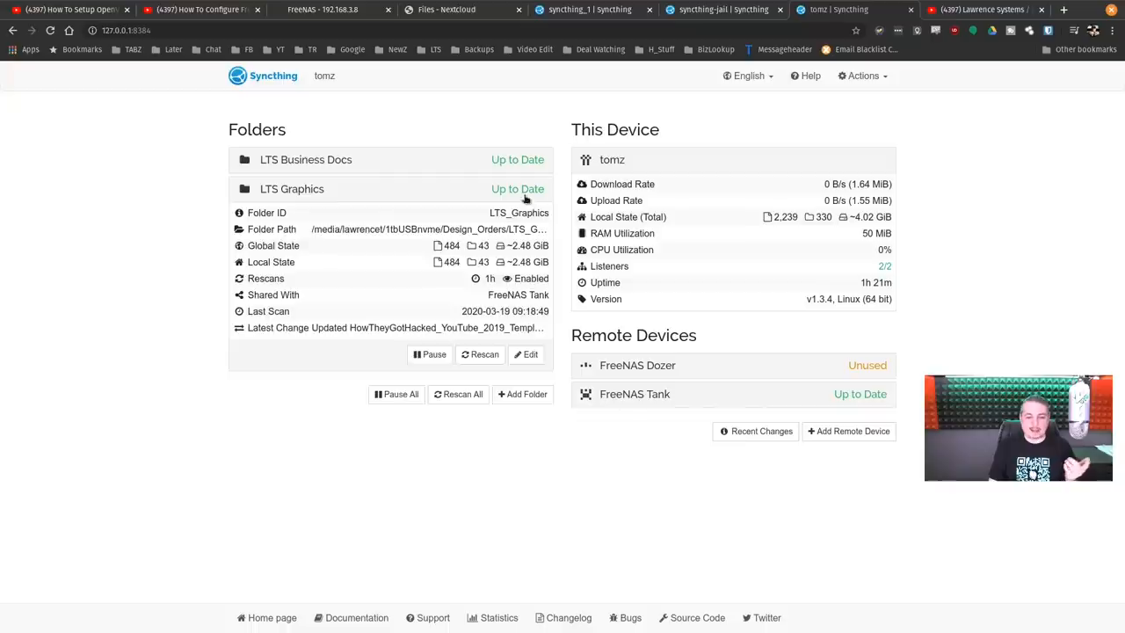
# - Collapse LTS Graphics, view LTS Business Docs details, then expand the LTS Graphics folder details again
pyautogui.click(292, 188)
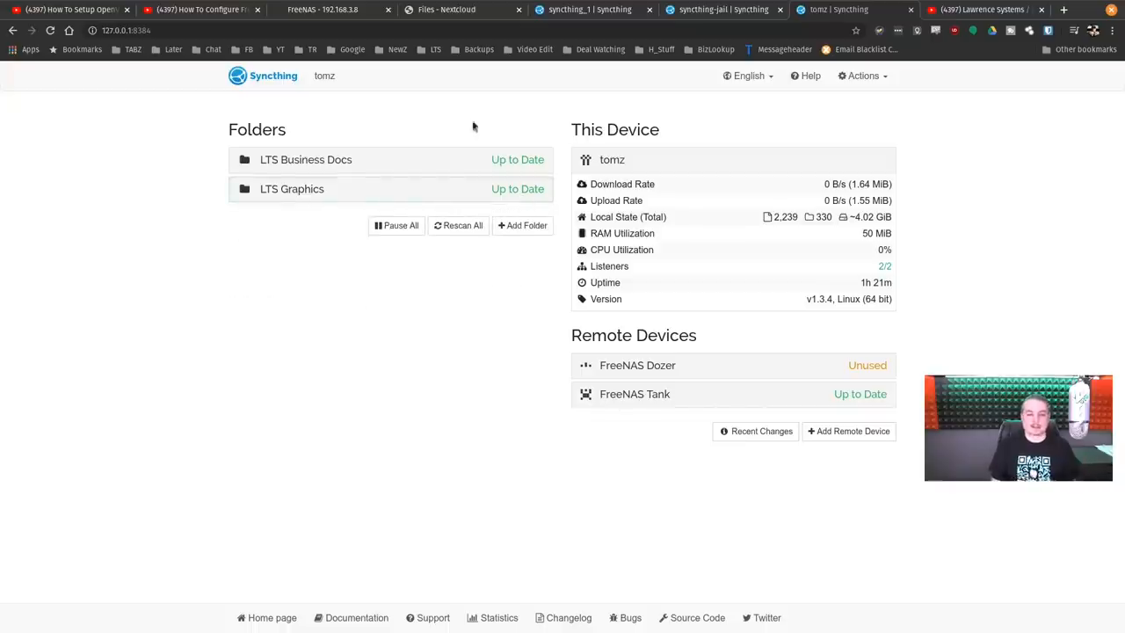
pyautogui.click(306, 158)
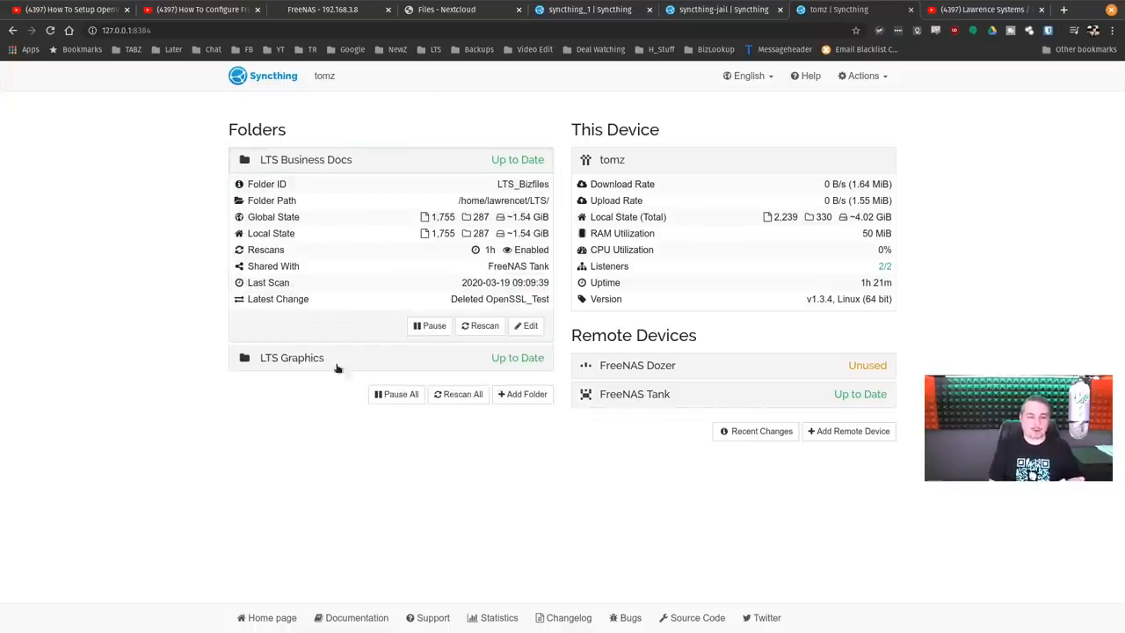
pyautogui.moveTo(425, 148)
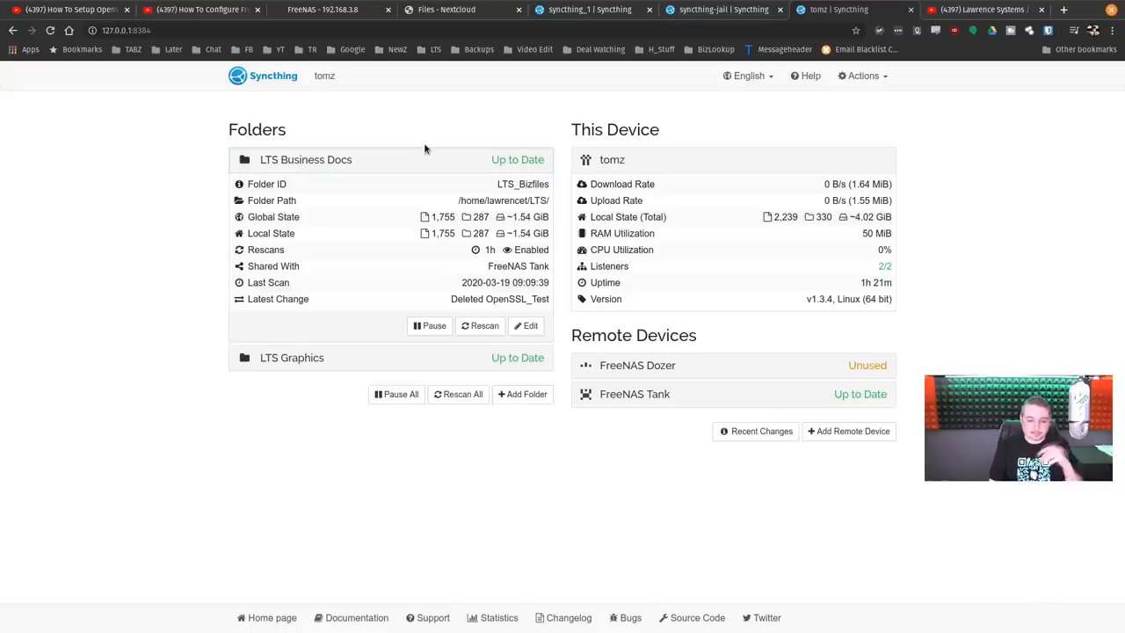
pyautogui.click(292, 357)
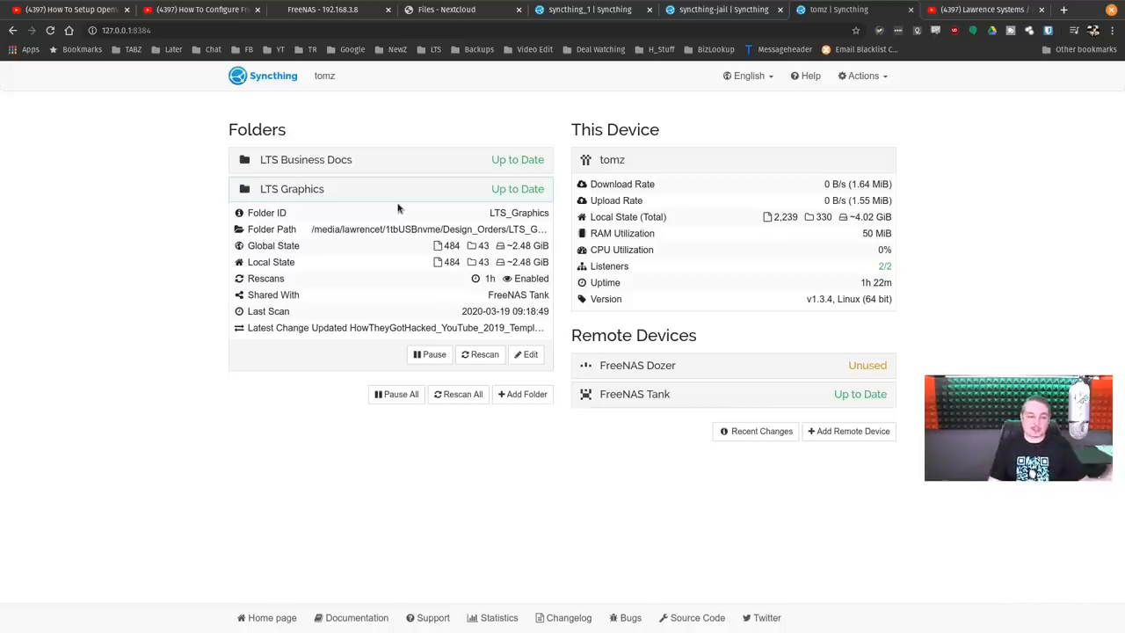
pyautogui.click(292, 188)
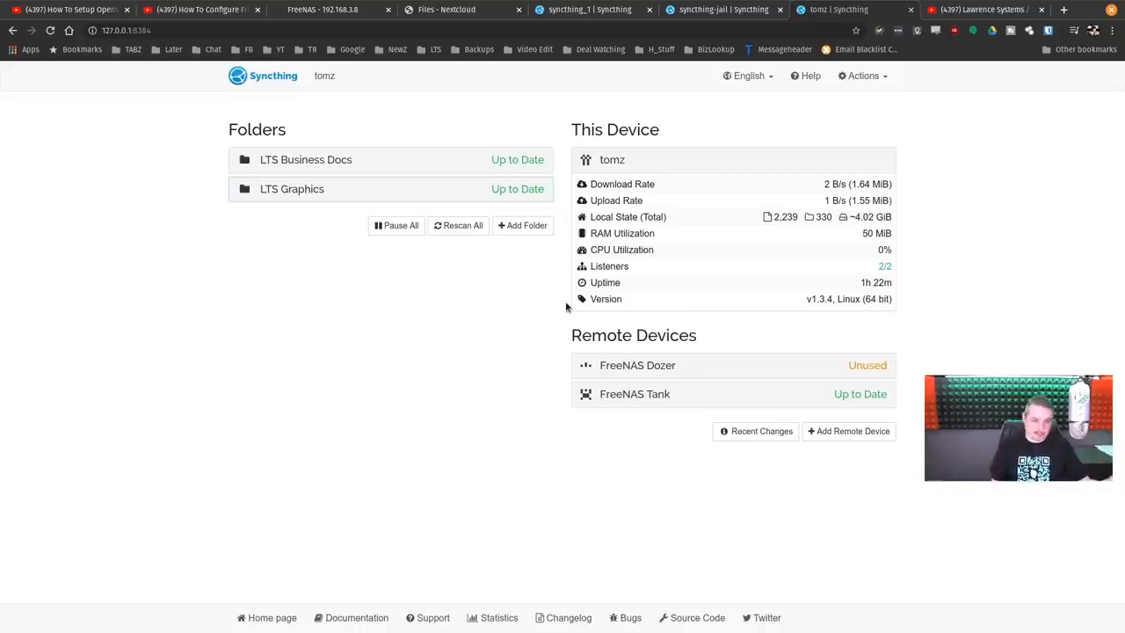
pyautogui.moveTo(482, 443)
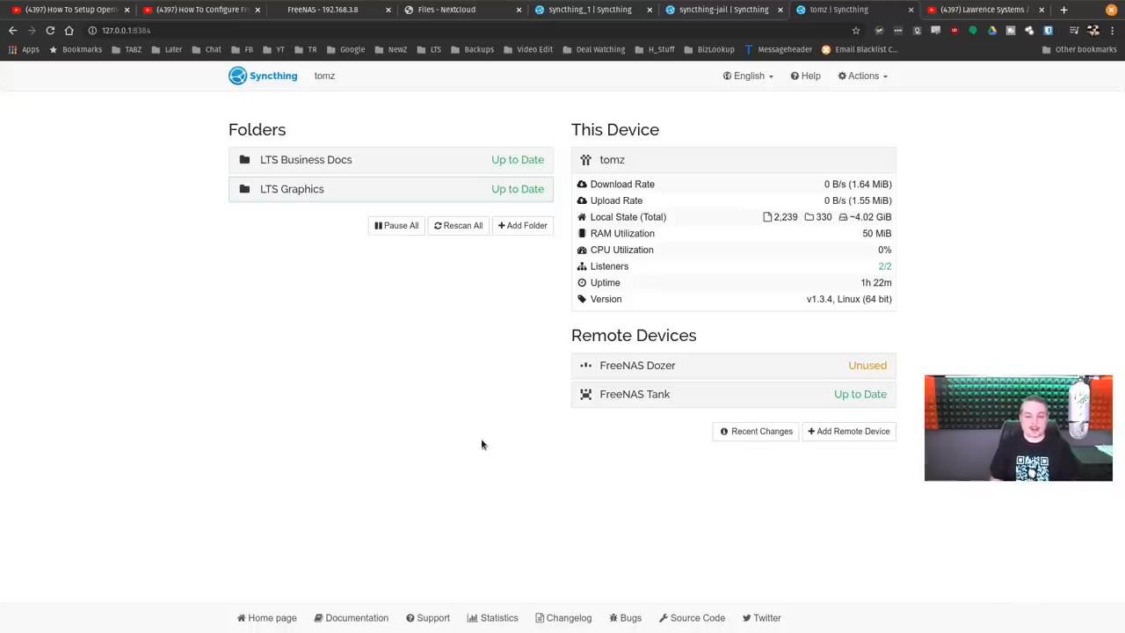
pyautogui.moveTo(415, 127)
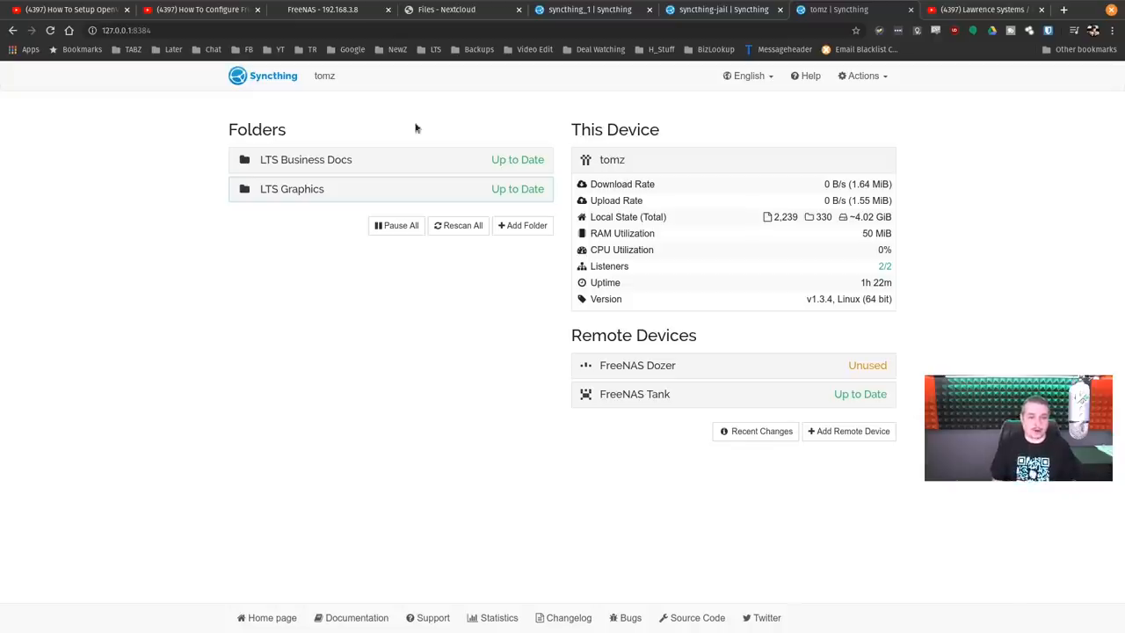
pyautogui.click(292, 188)
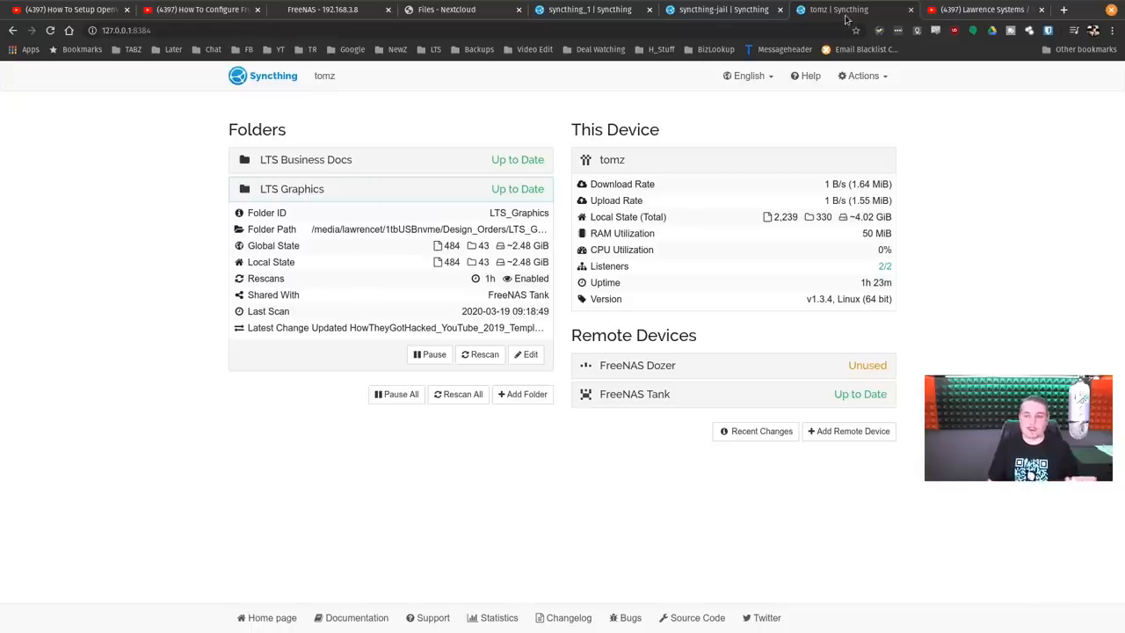
pyautogui.moveTo(658, 397)
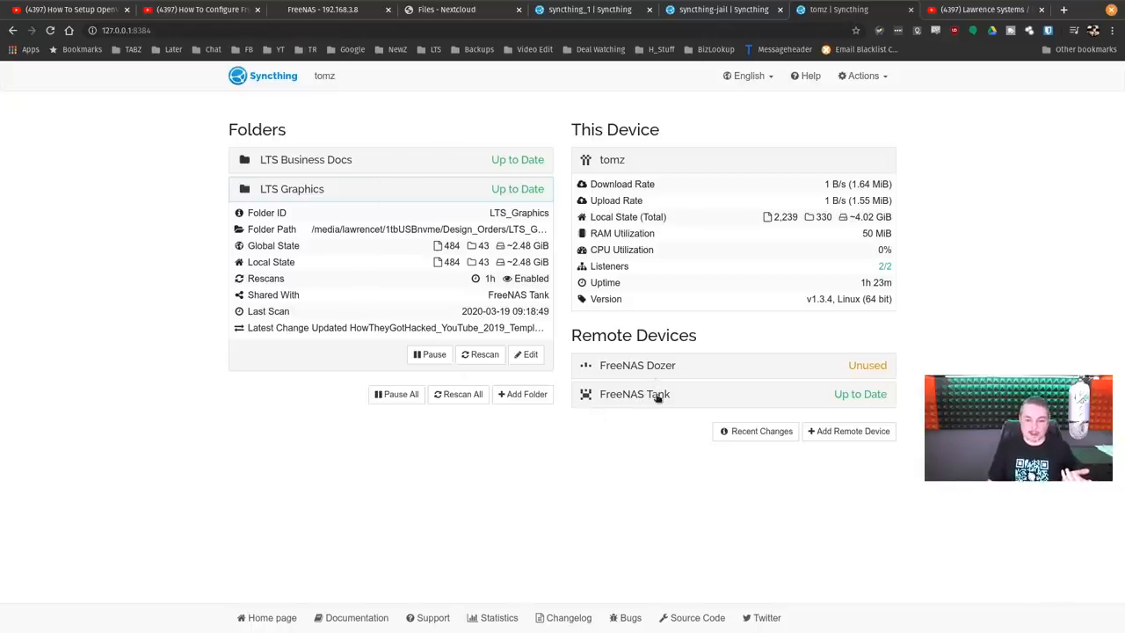
pyautogui.click(629, 394)
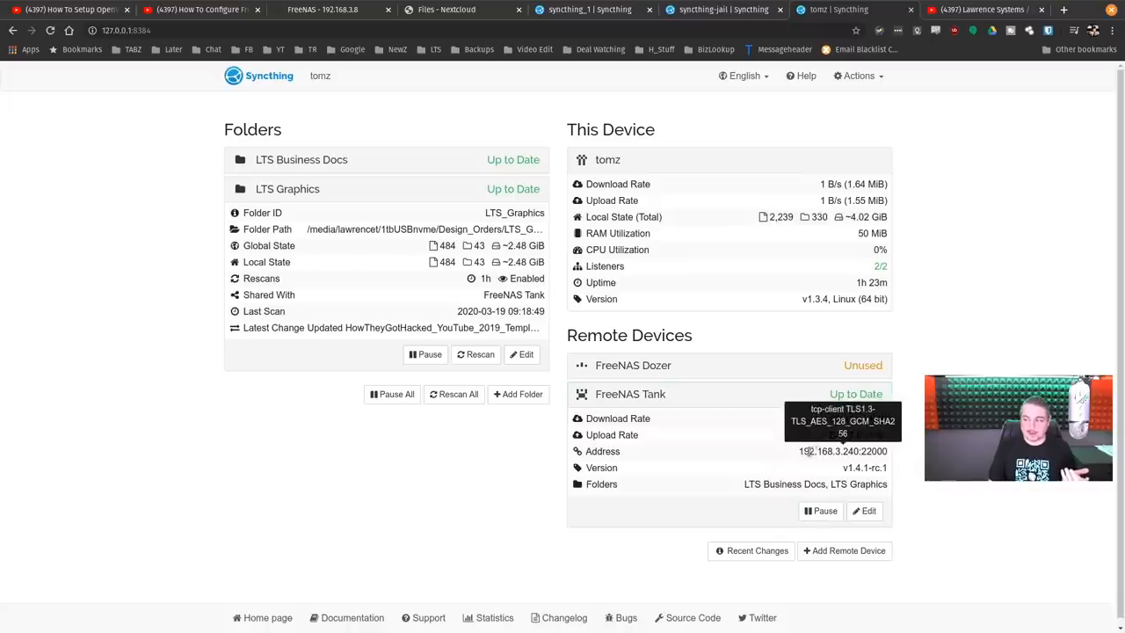
pyautogui.moveTo(724, 464)
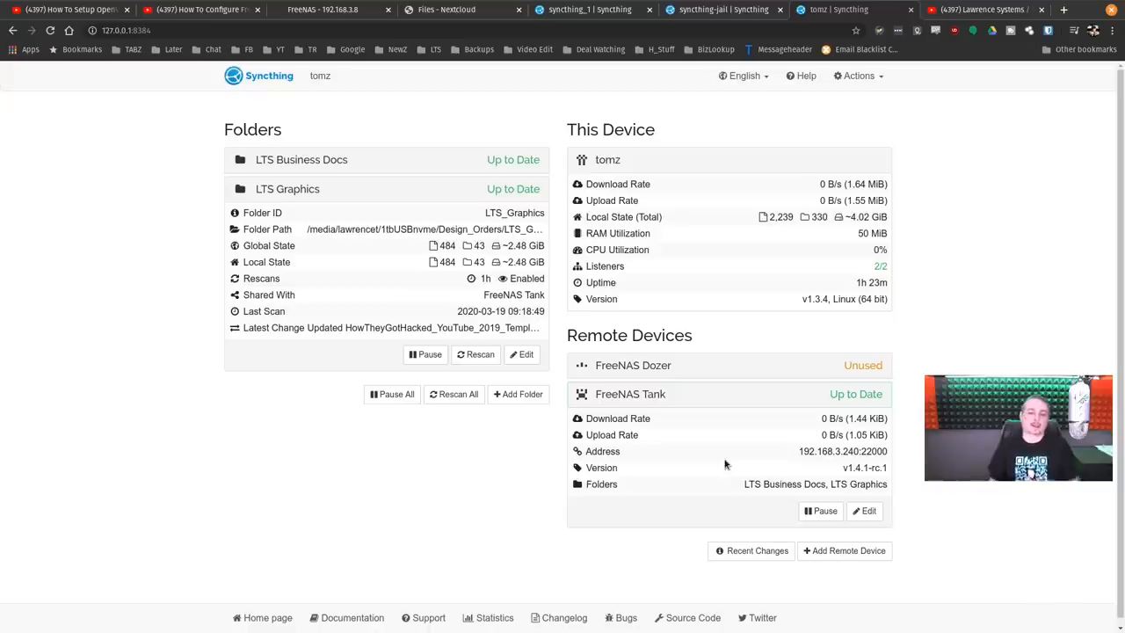
pyautogui.click(629, 393)
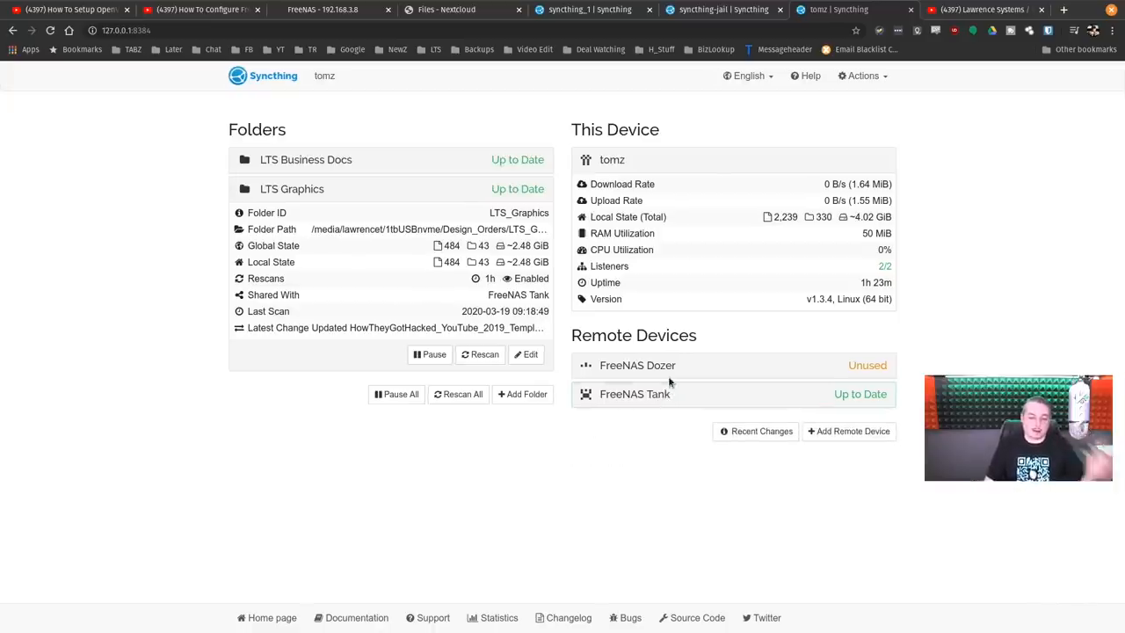
pyautogui.moveTo(689, 297)
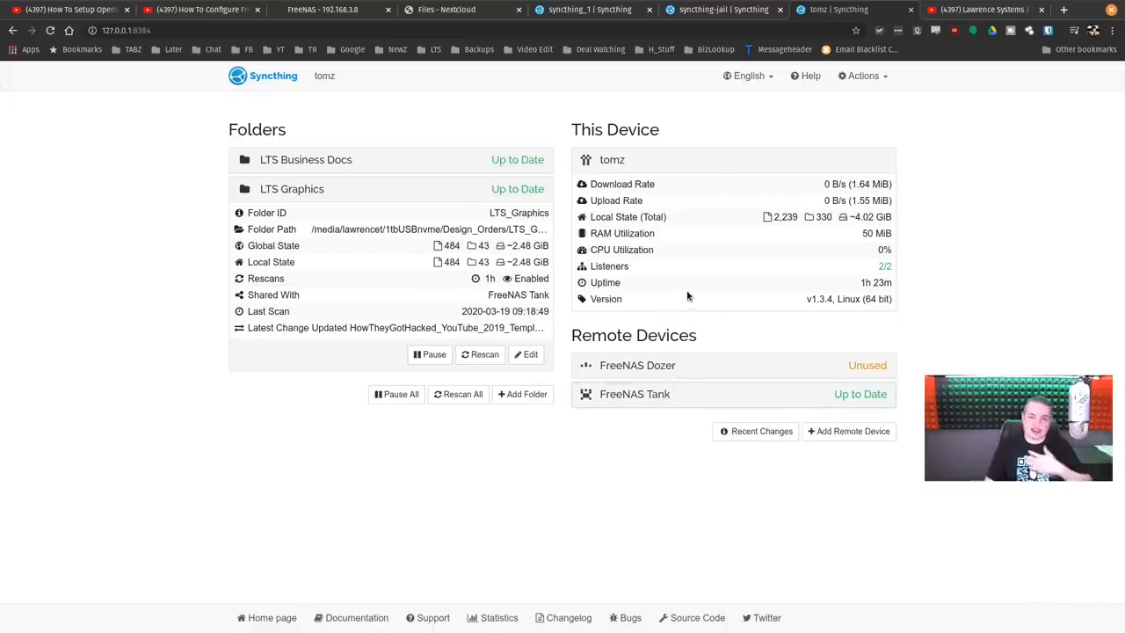
pyautogui.moveTo(980, 183)
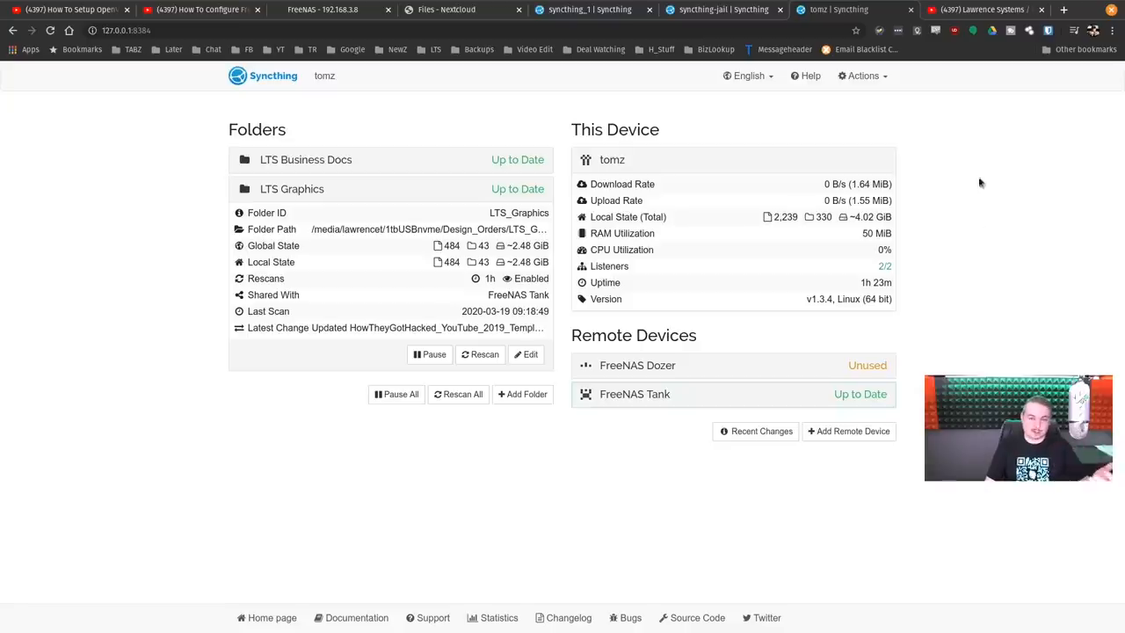
# - Return to the YouTube tab with the OpenVPN for remote access on pfsense video
pyautogui.click(447, 11)
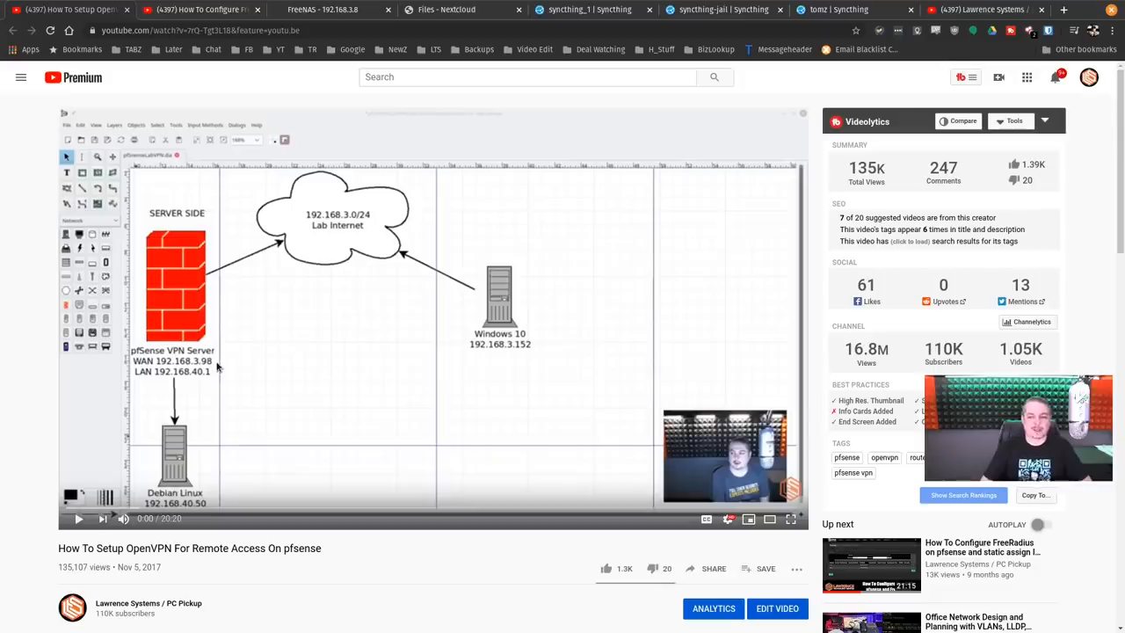
# - Show the Lawrence Systems affiliates page and scroll through the partner logos like Amazon, Linode and Netgate
pyautogui.click(66, 11)
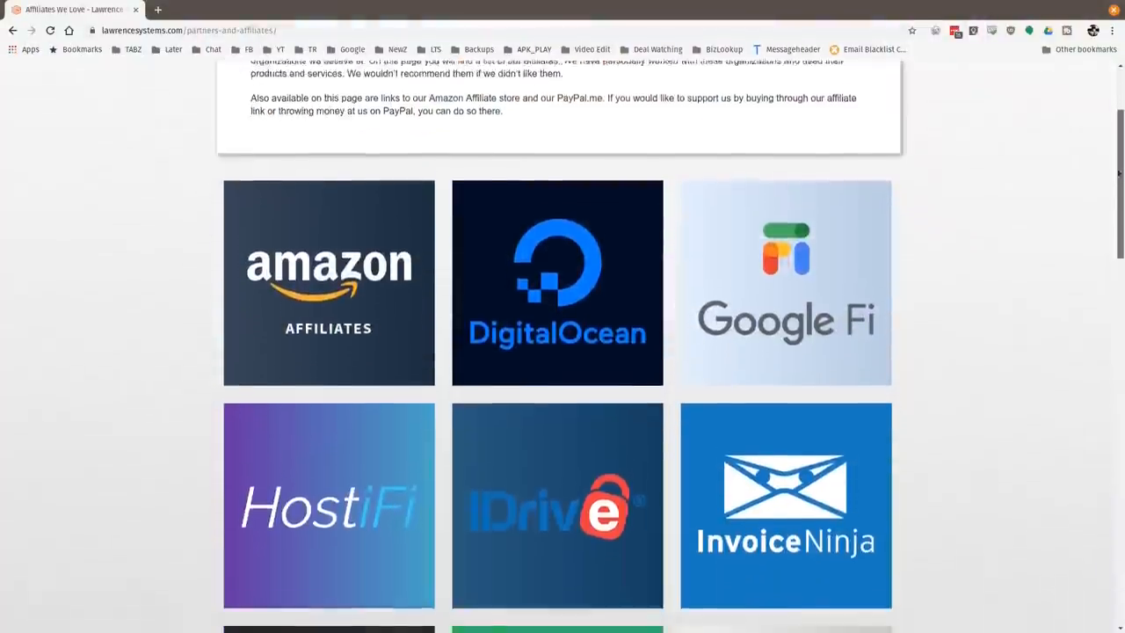
pyautogui.scroll(-3)
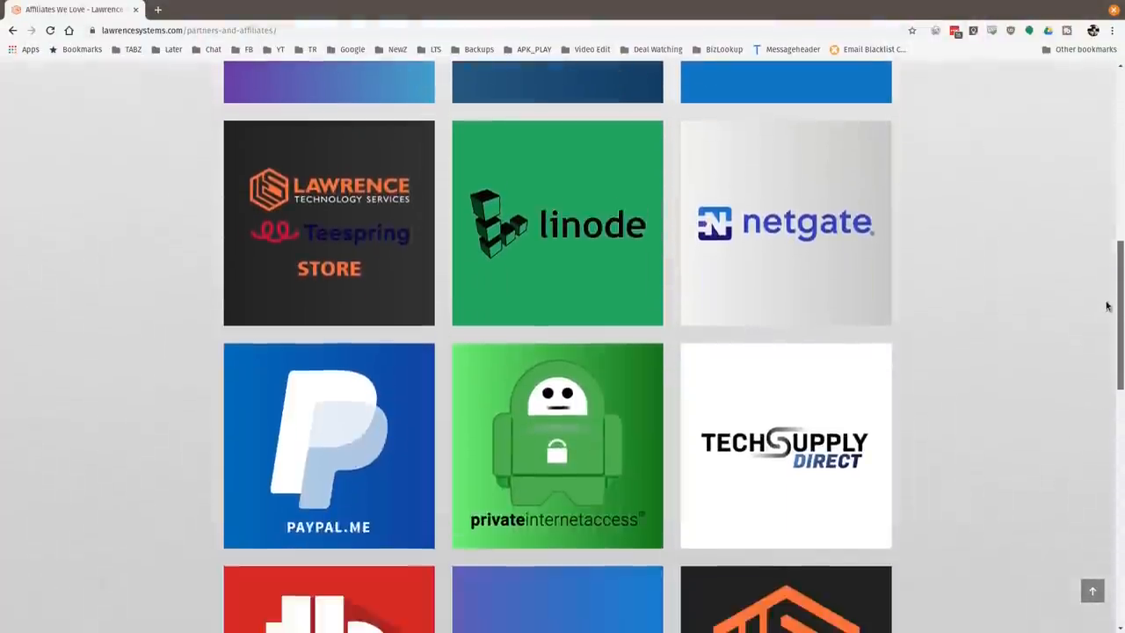
pyautogui.scroll(-3)
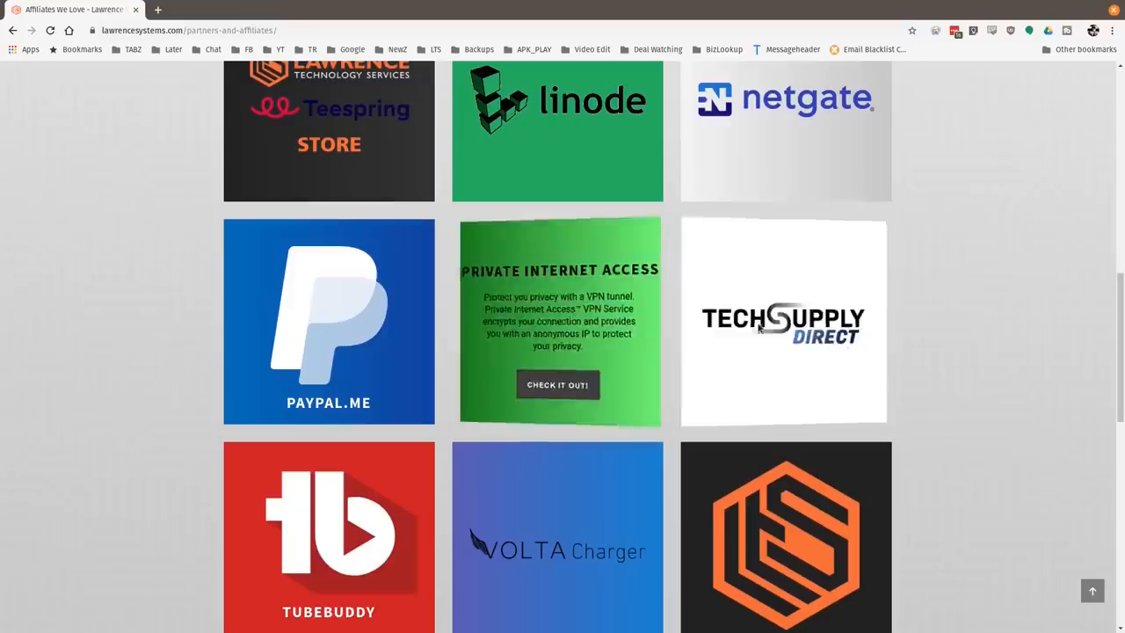